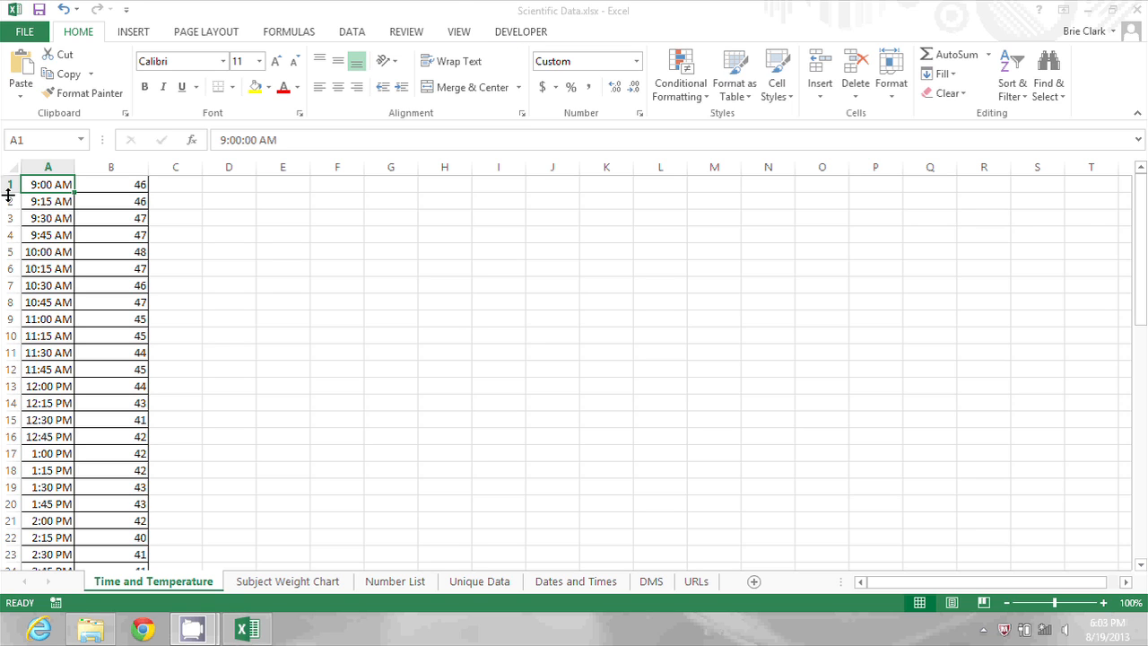
# Step: Insert a blank row above row 1 from the row header's context menu
pyautogui.rightClick(48, 184)
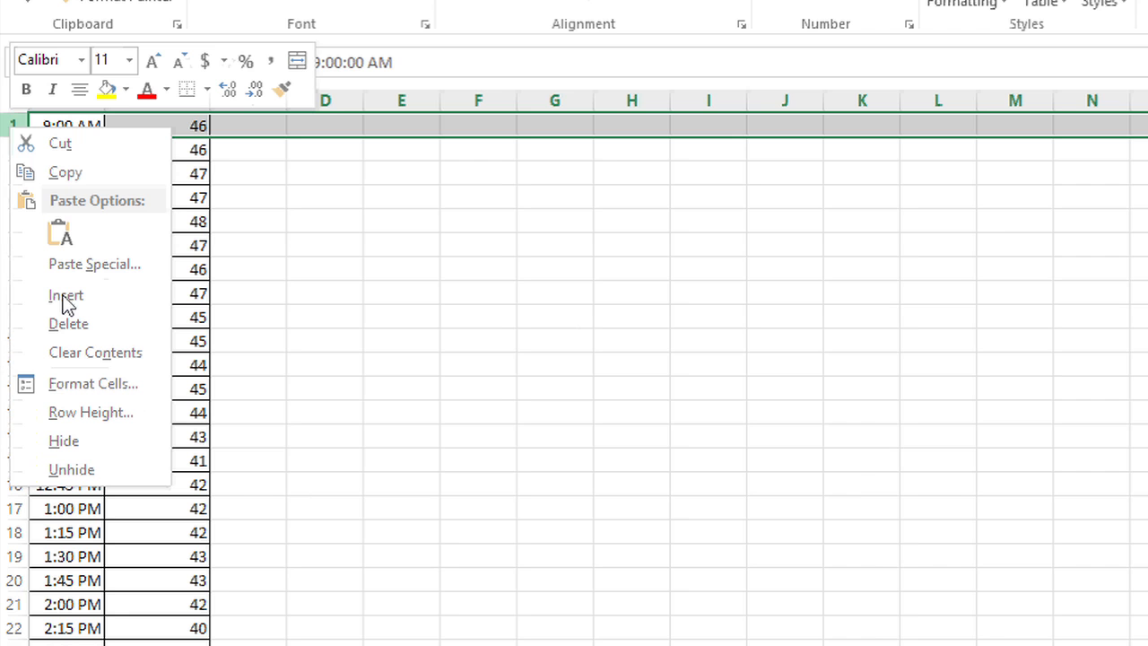
pyautogui.moveTo(65, 295)
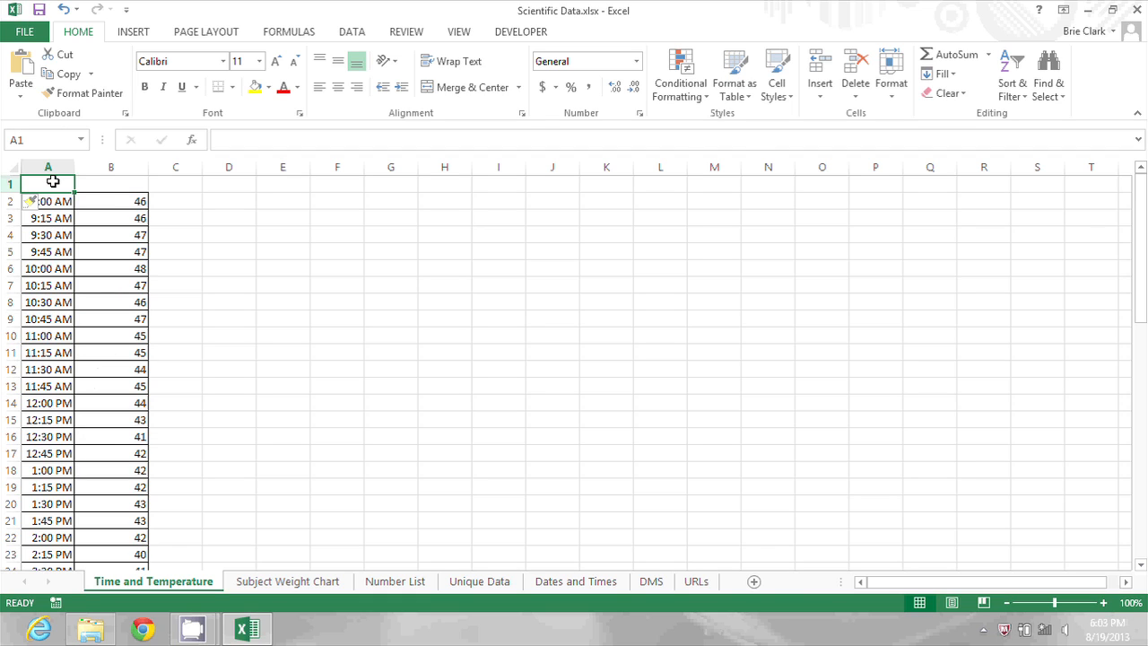
# Step: Enter the headers 'Time' in A1 and 'Temperature' in B1
pyautogui.write('Time')
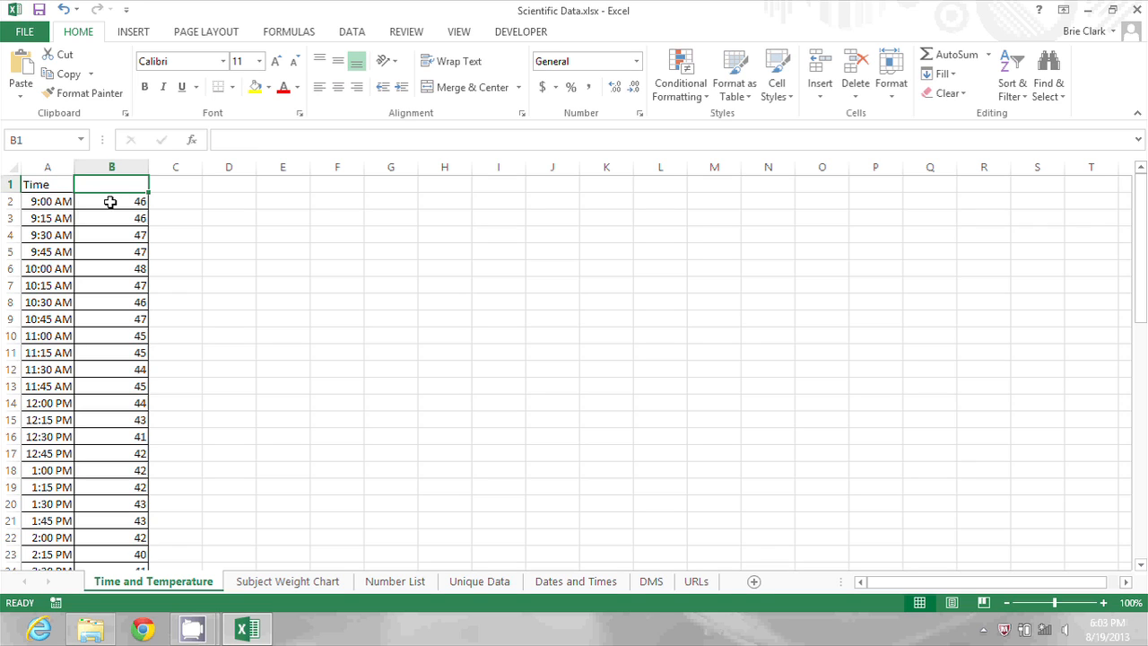
pyautogui.write('T')
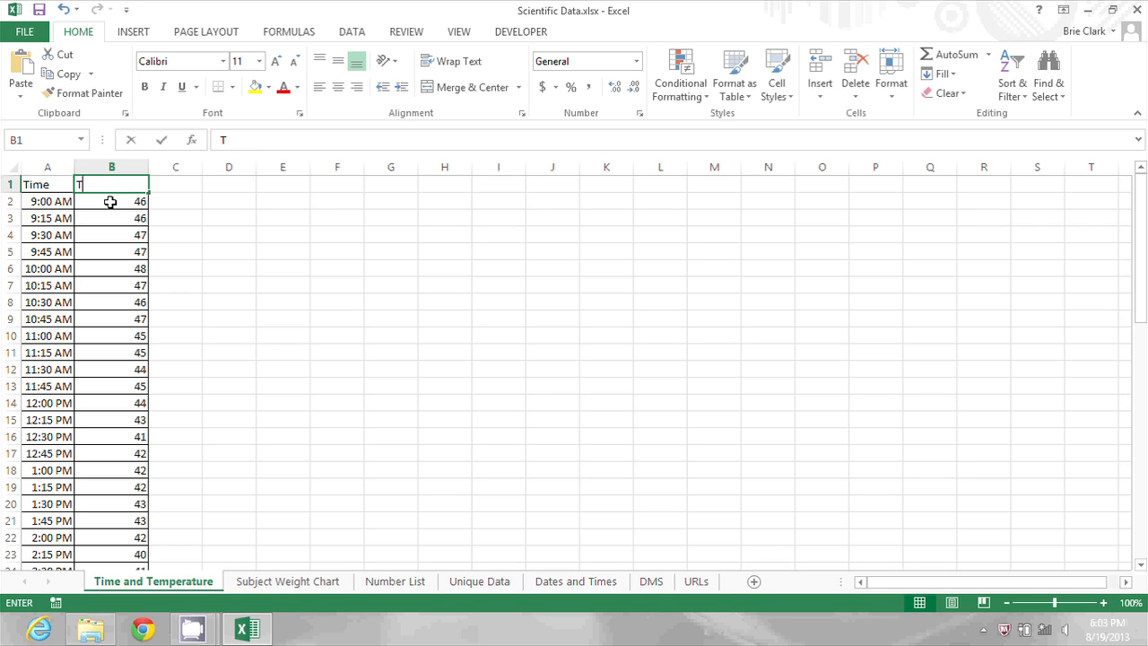
pyautogui.write('emperature')
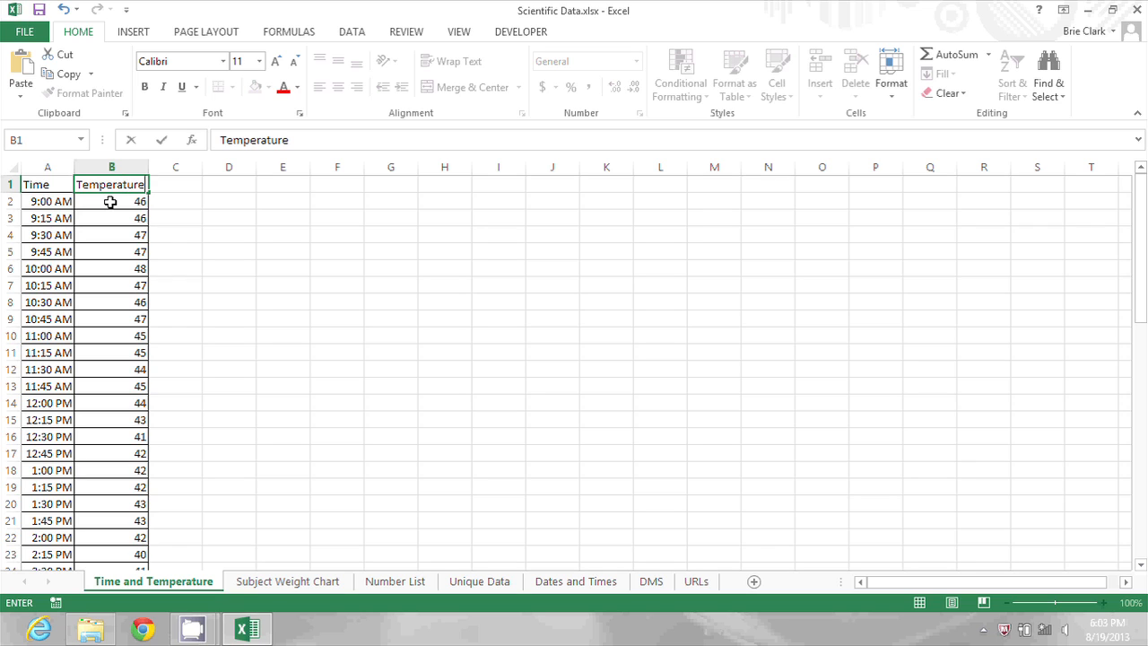
pyautogui.click(47, 201)
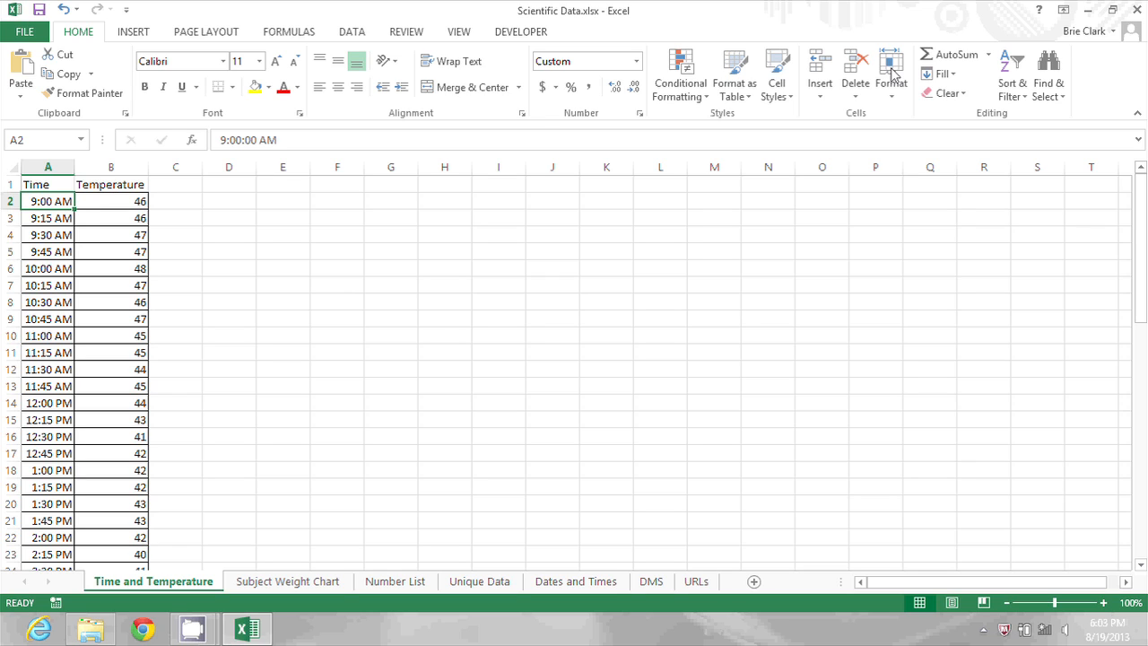
# Step: In Custom Sort, sort by the Time column with headers enabled
pyautogui.click(1007, 76)
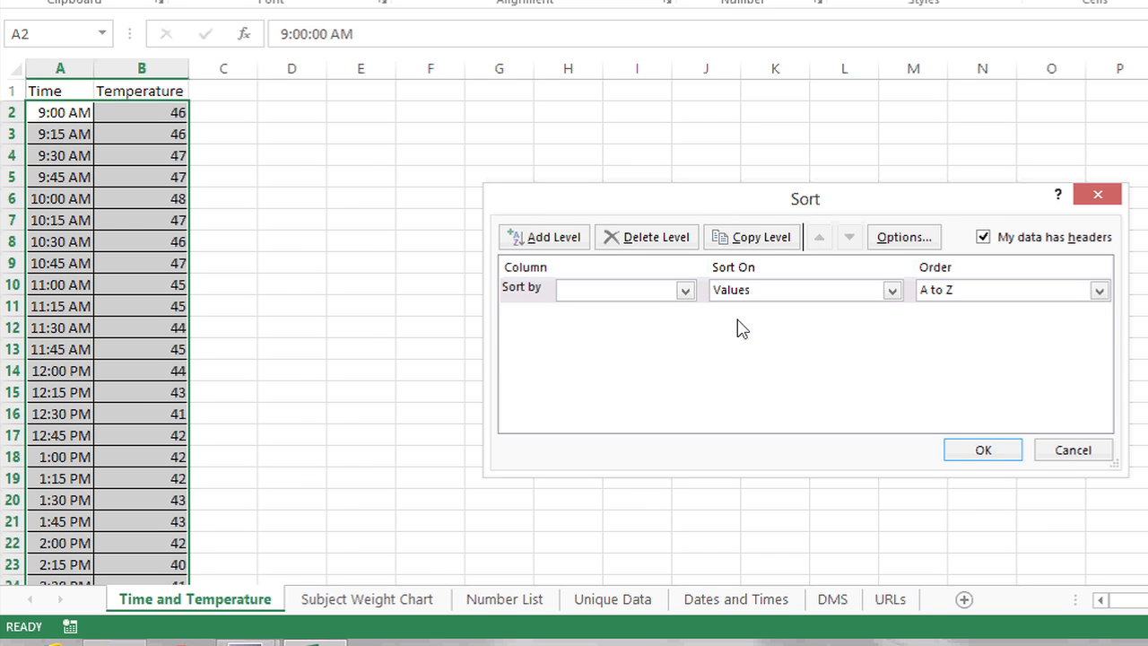
pyautogui.click(685, 289)
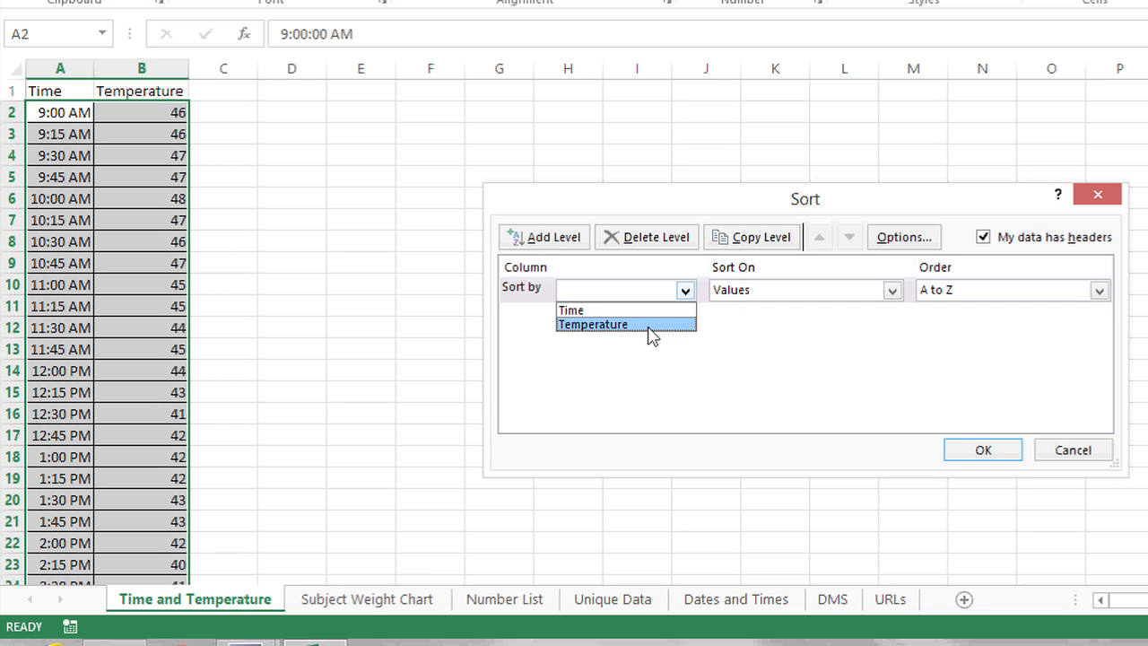
pyautogui.moveTo(636, 332)
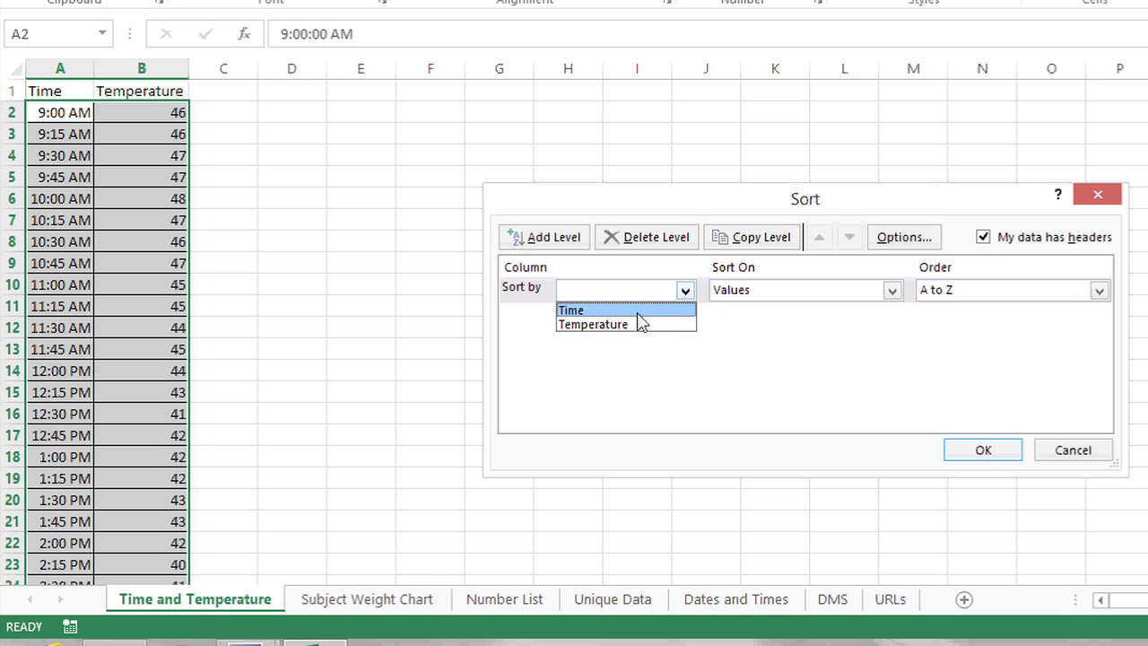
pyautogui.click(571, 310)
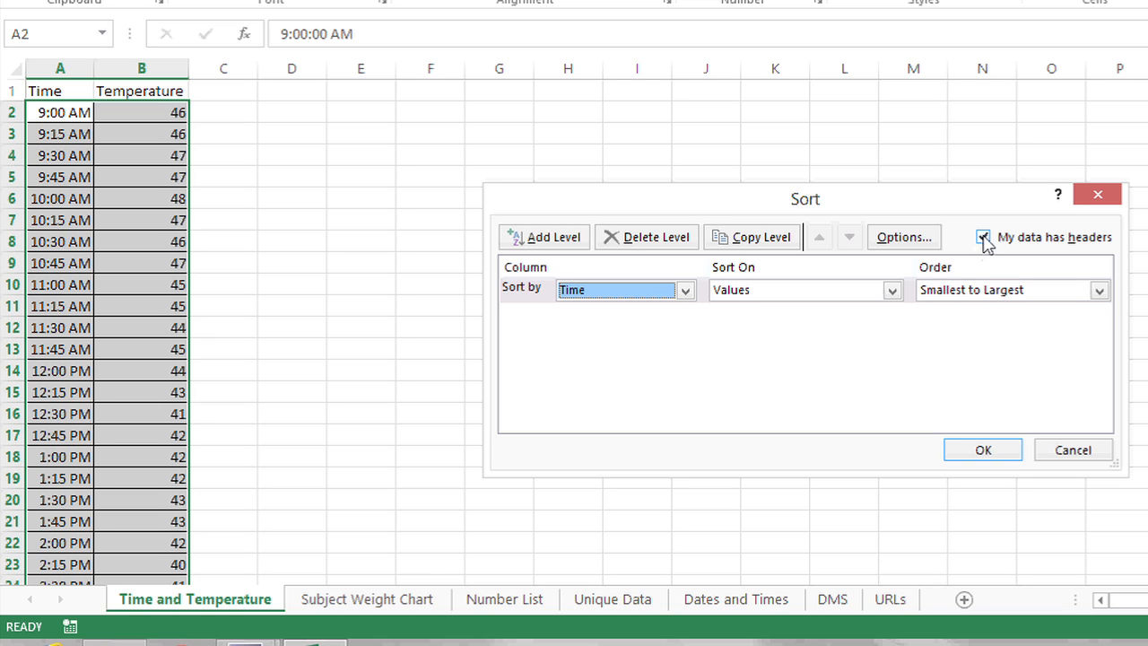
pyautogui.click(985, 237)
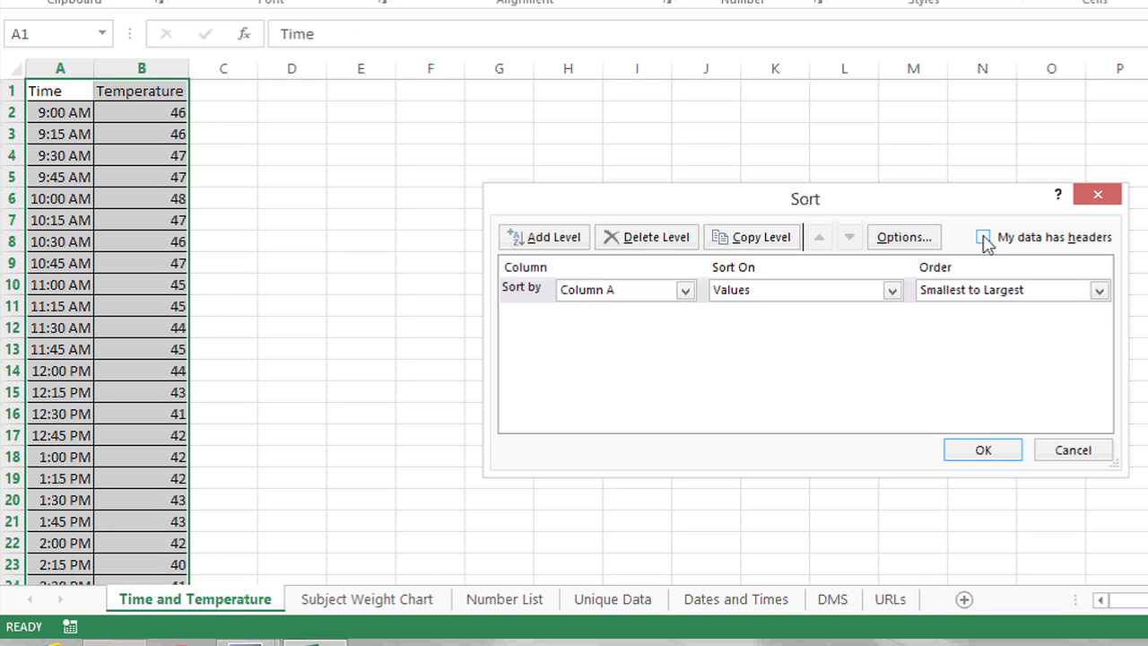
pyautogui.click(984, 237)
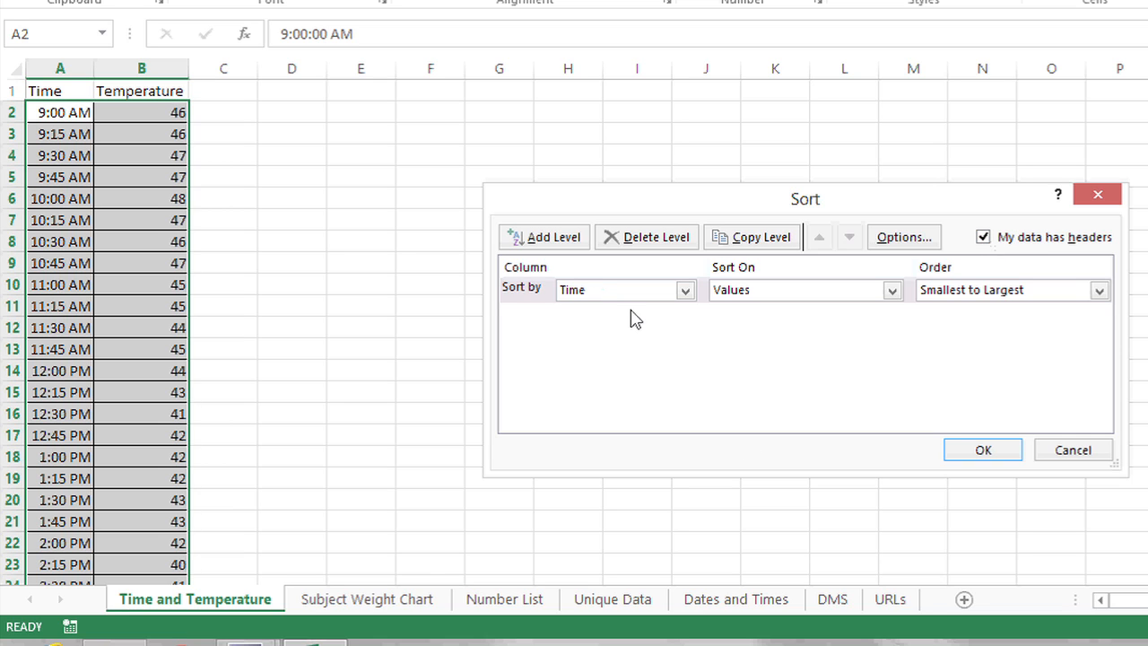
# Step: Set the Time sort order to Largest to Smallest
pyautogui.click(684, 290)
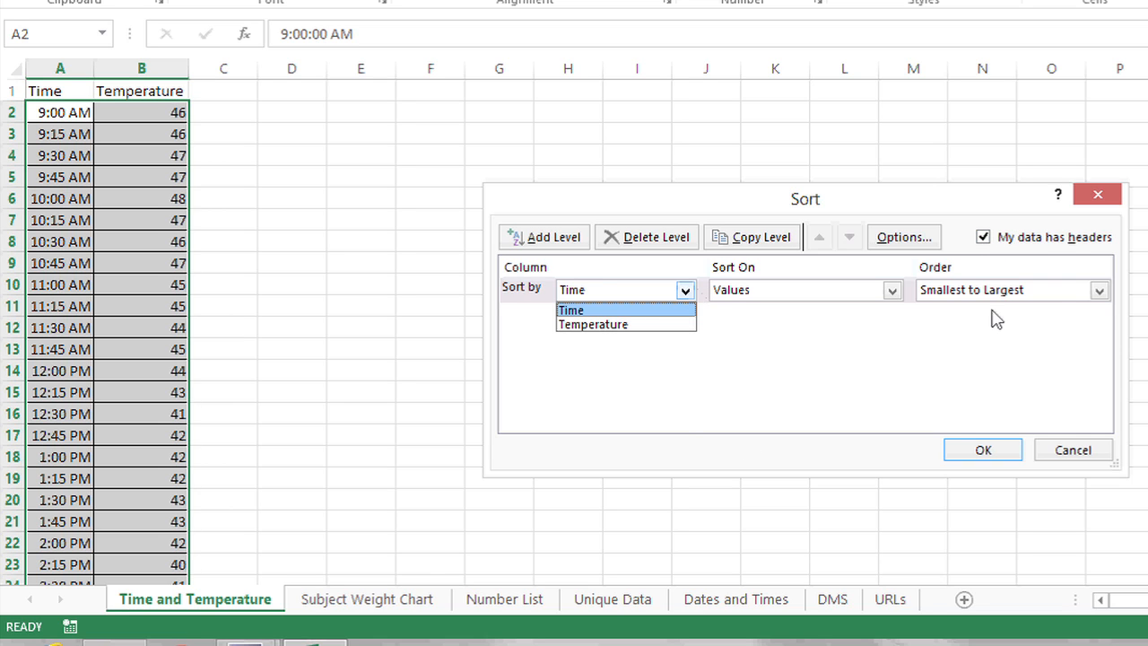
pyautogui.click(1099, 288)
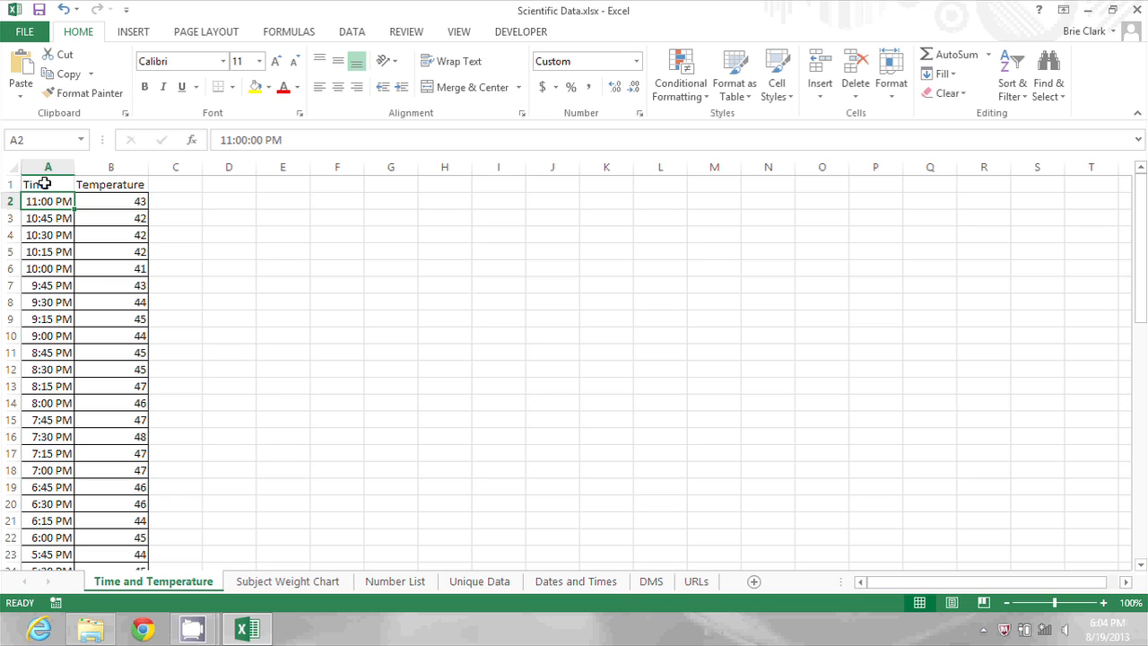
pyautogui.click(48, 184)
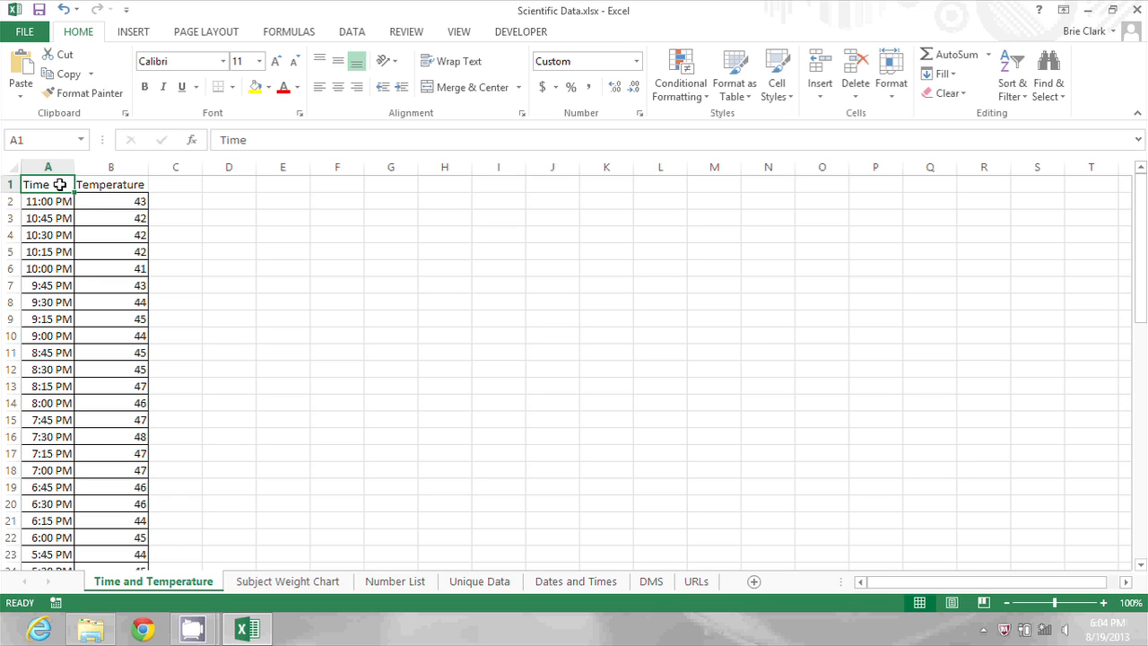
pyautogui.click(112, 184)
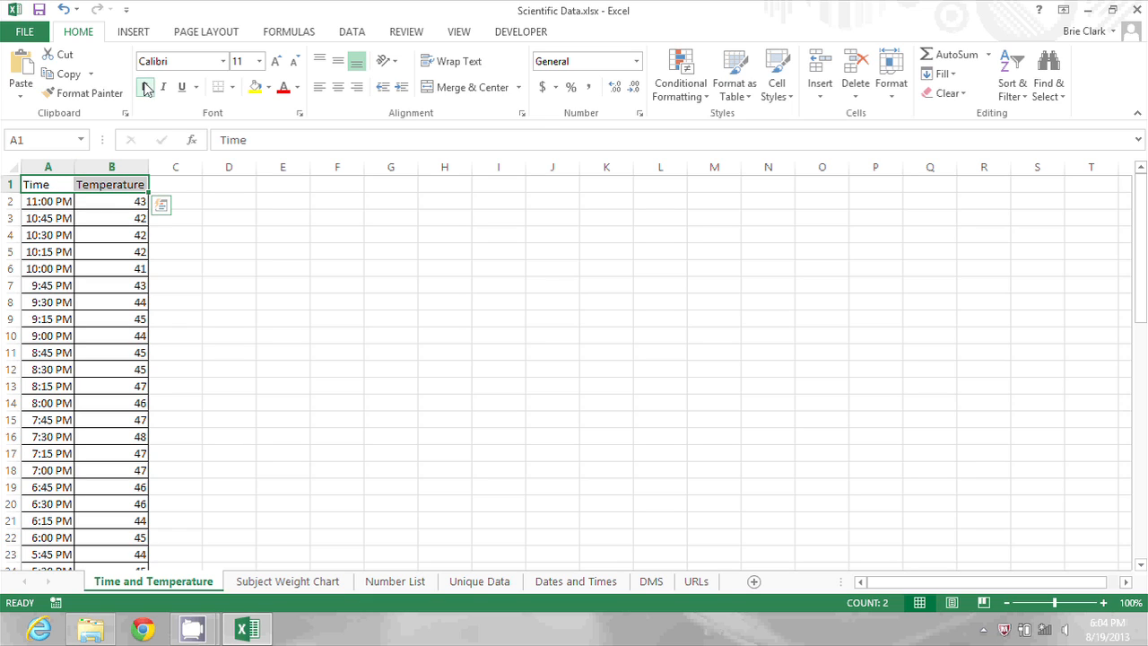
# Step: Make the A1:B1 header cells bold with a grey fill
pyautogui.click(158, 87)
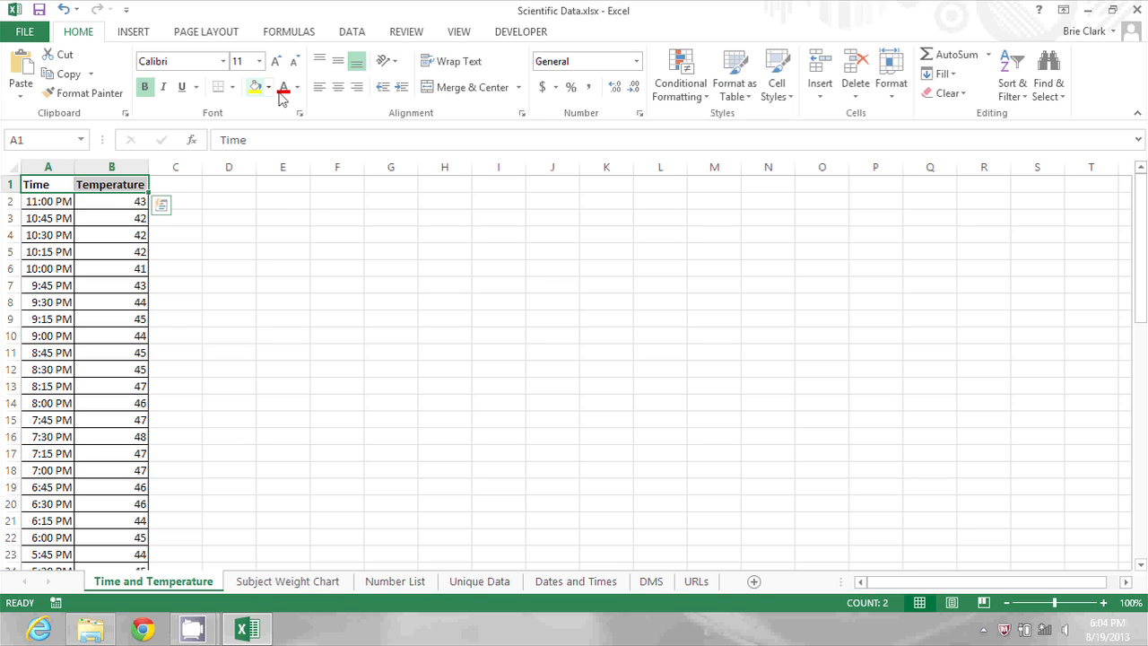
pyautogui.click(263, 86)
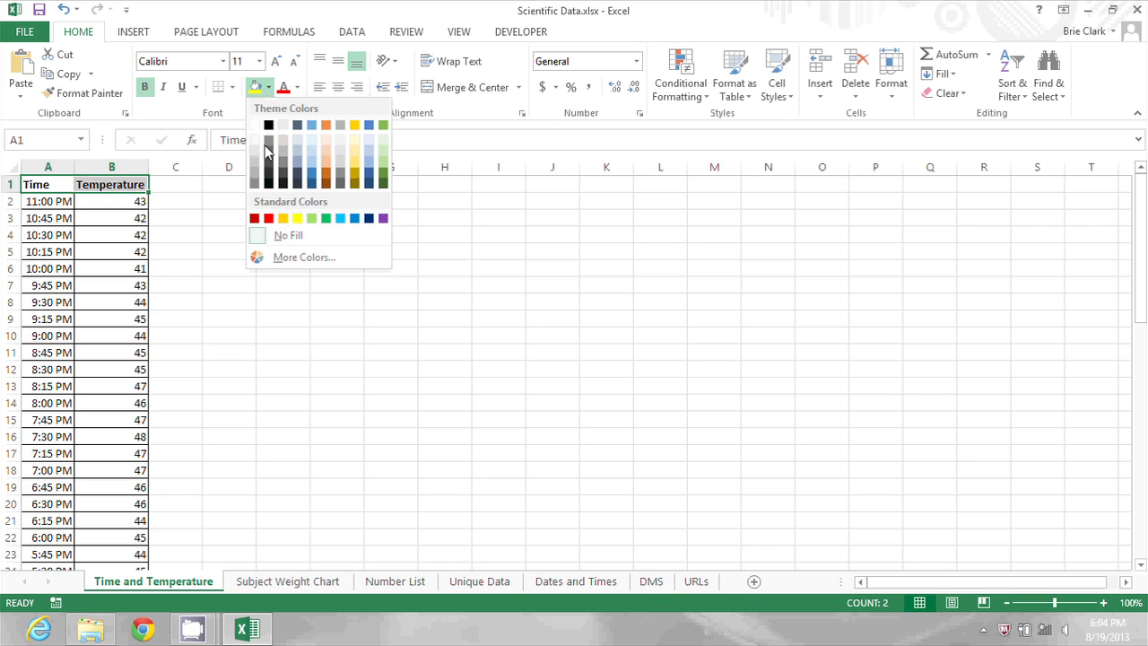
pyautogui.click(267, 148)
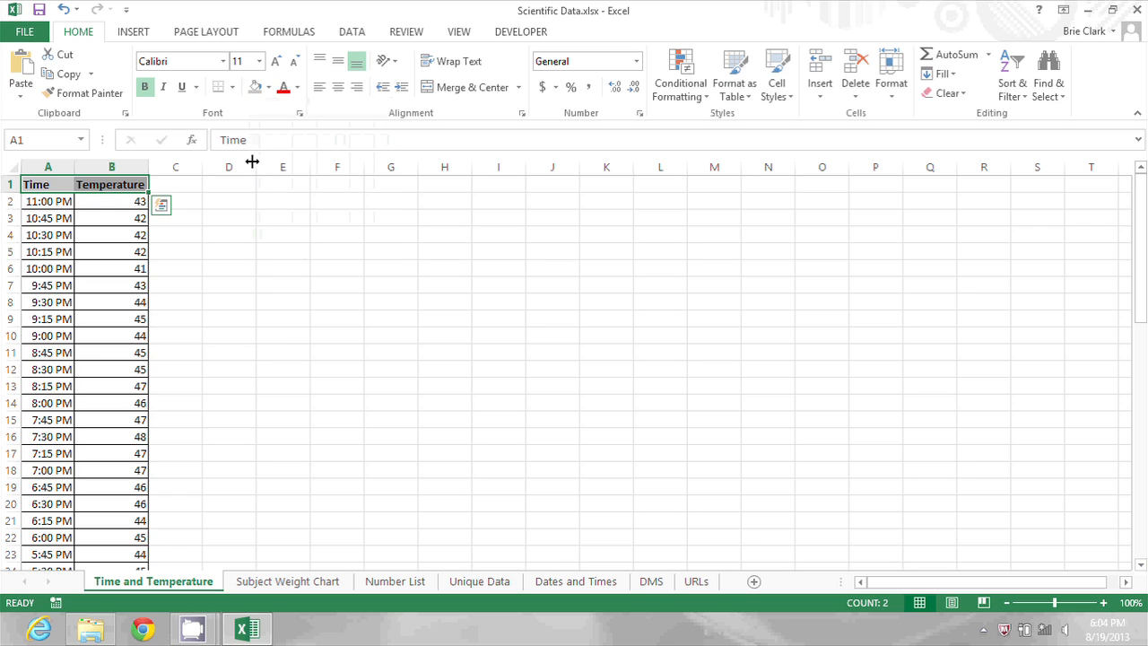